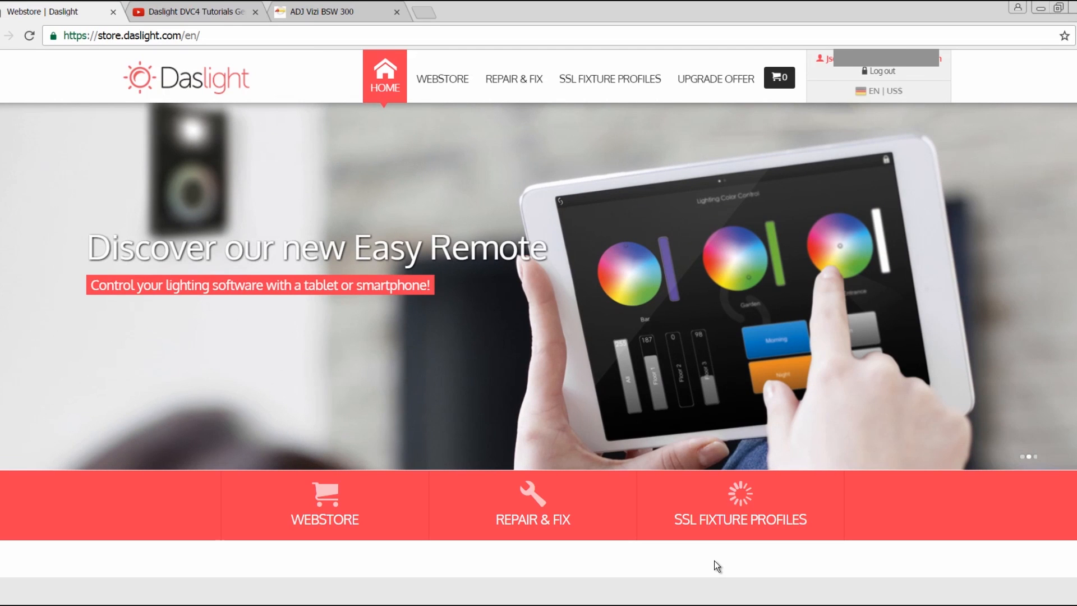
mouse_move(711, 560)
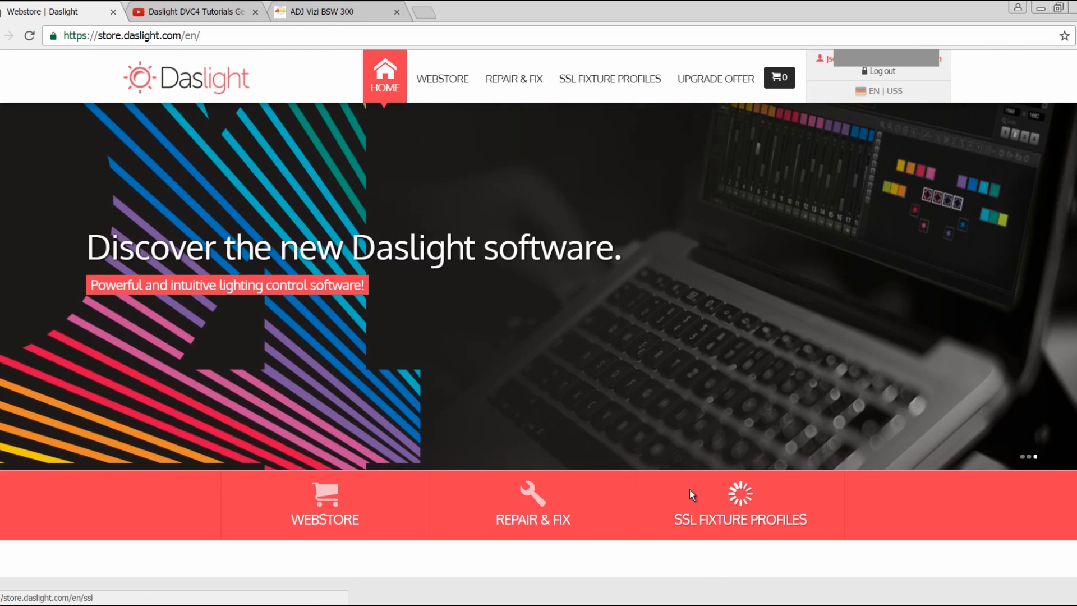
mouse_move(180, 57)
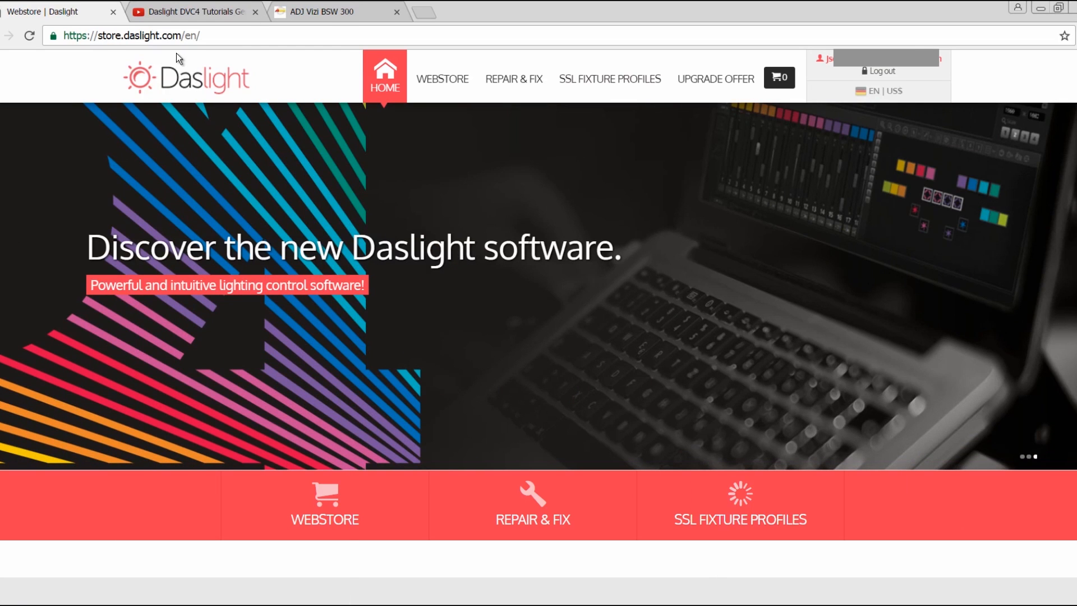
mouse_move(182, 60)
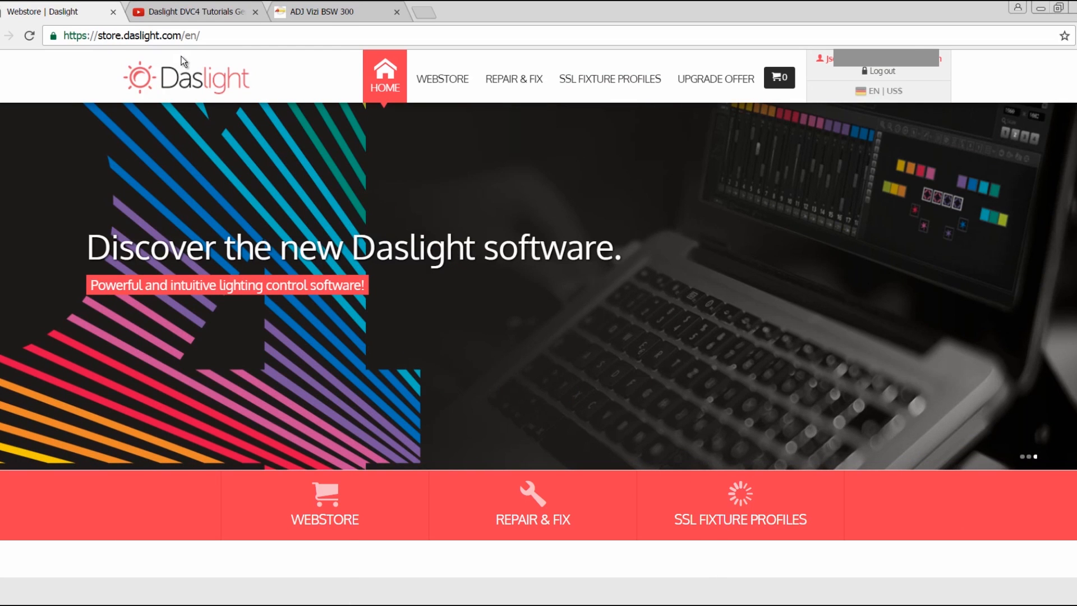
mouse_move(283, 80)
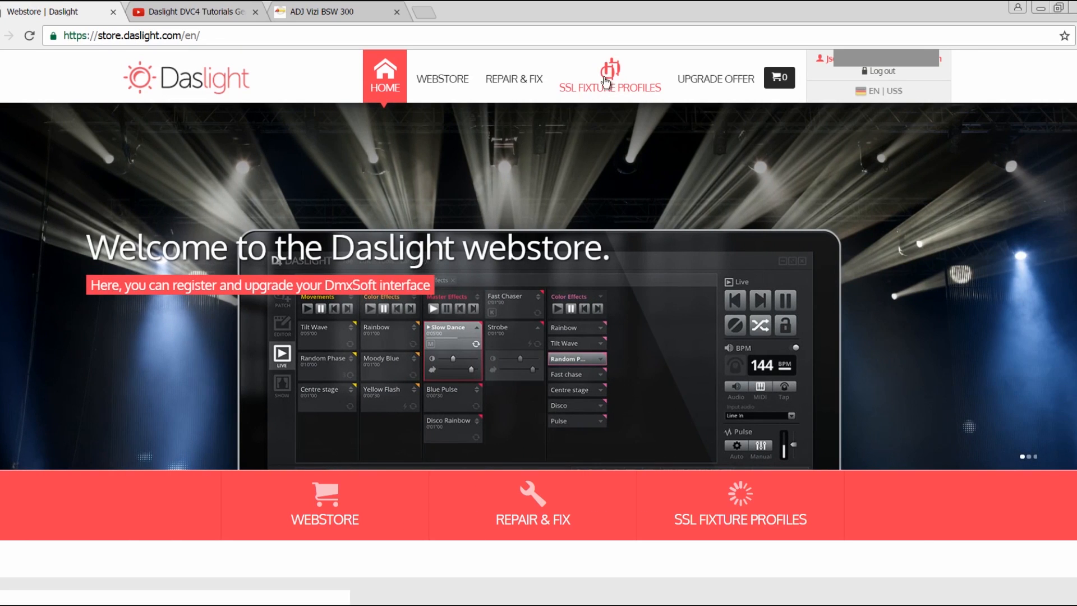
mouse_move(610, 79)
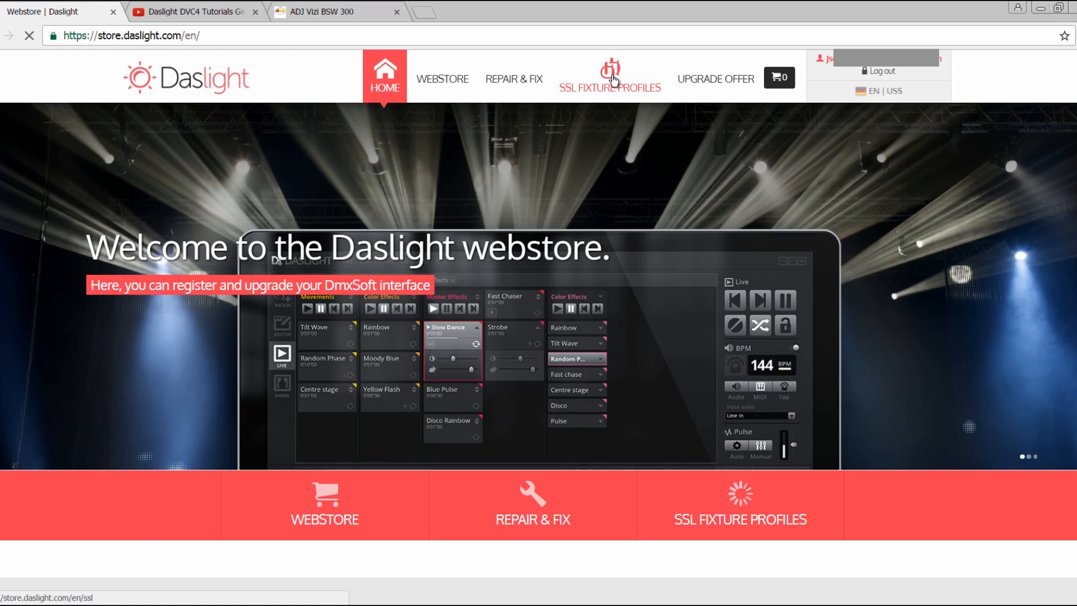
- Go to the SSL Fixture Profiles page, then switch to the ADJ Vizi BSW 300 product tab
click(608, 79)
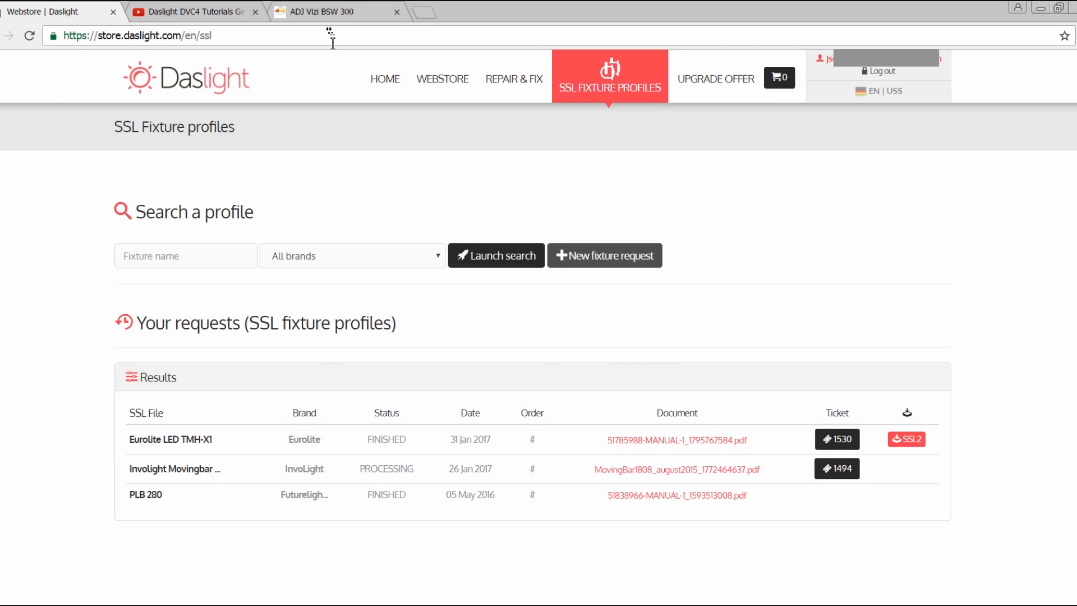
click(330, 12)
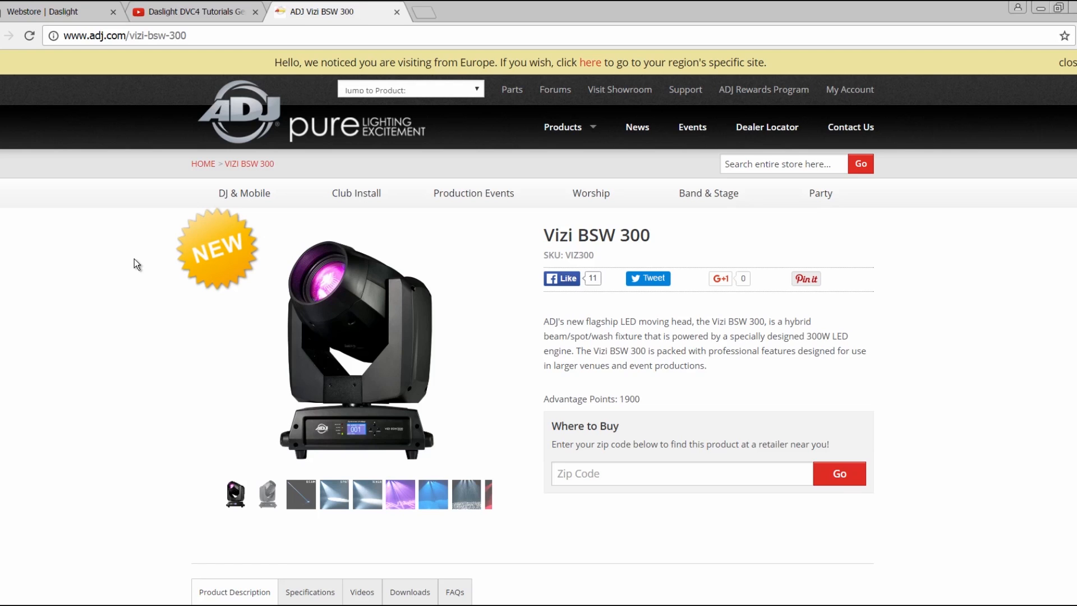
mouse_move(130, 340)
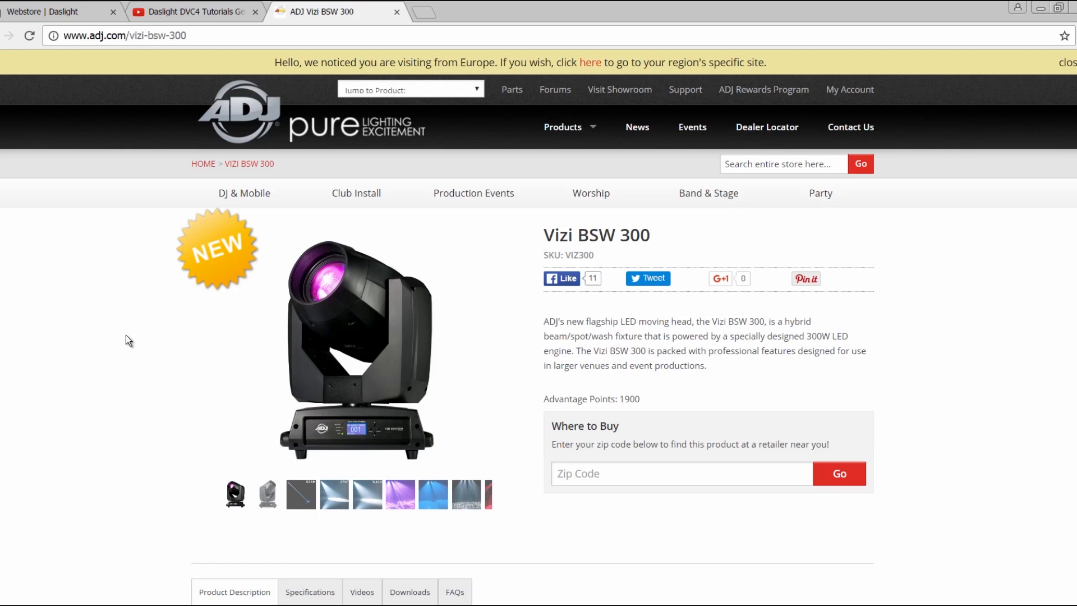
mouse_move(127, 346)
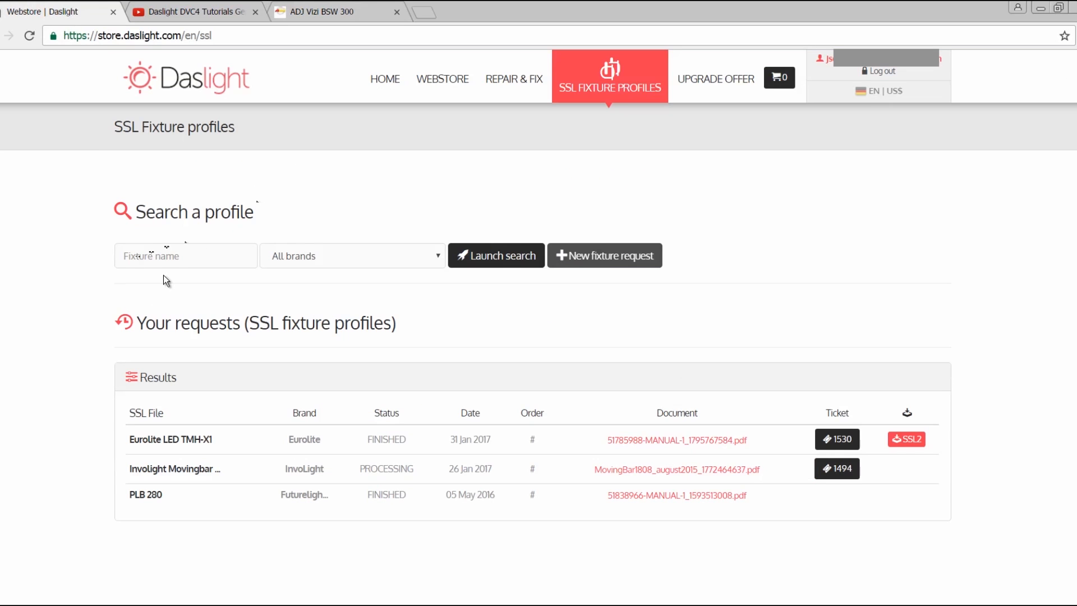
- Search the existing SSL profiles for 'adj Bsw 300' and get no matching results
click(185, 256)
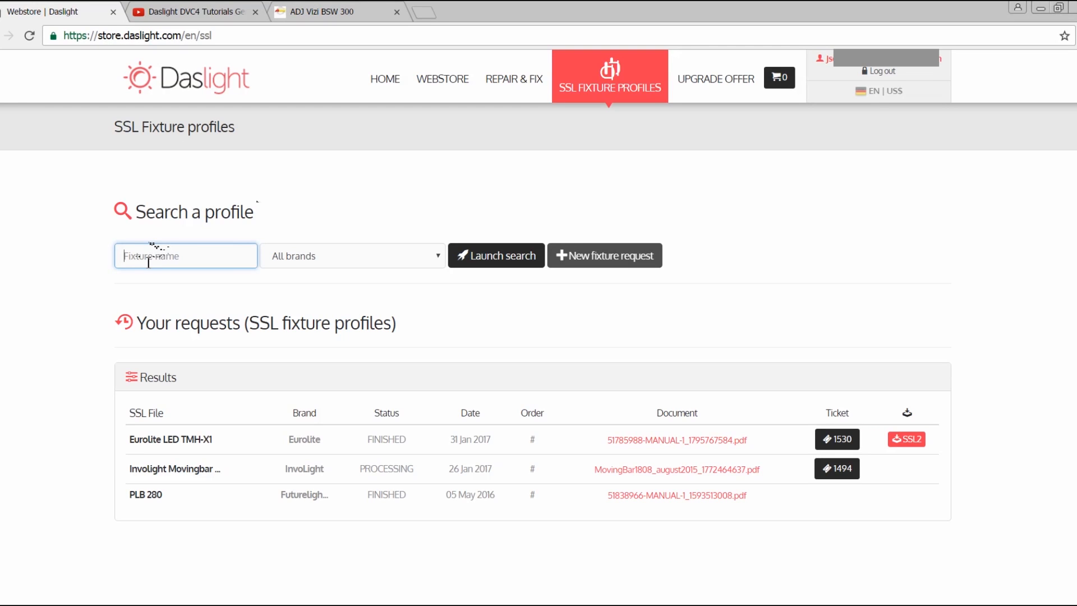
text(Ad)
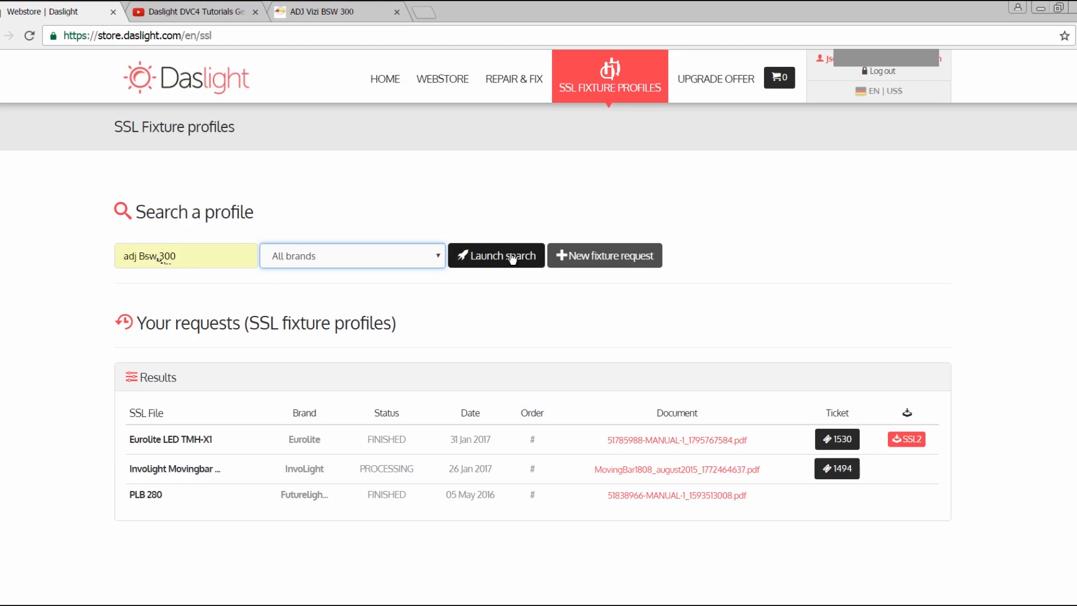
click(496, 256)
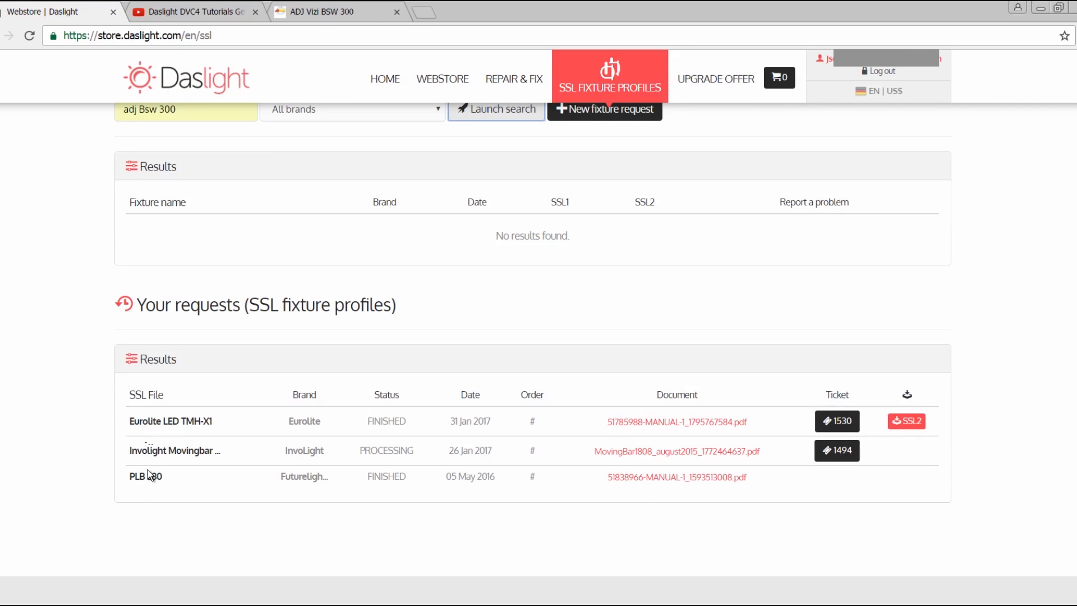
mouse_move(332, 428)
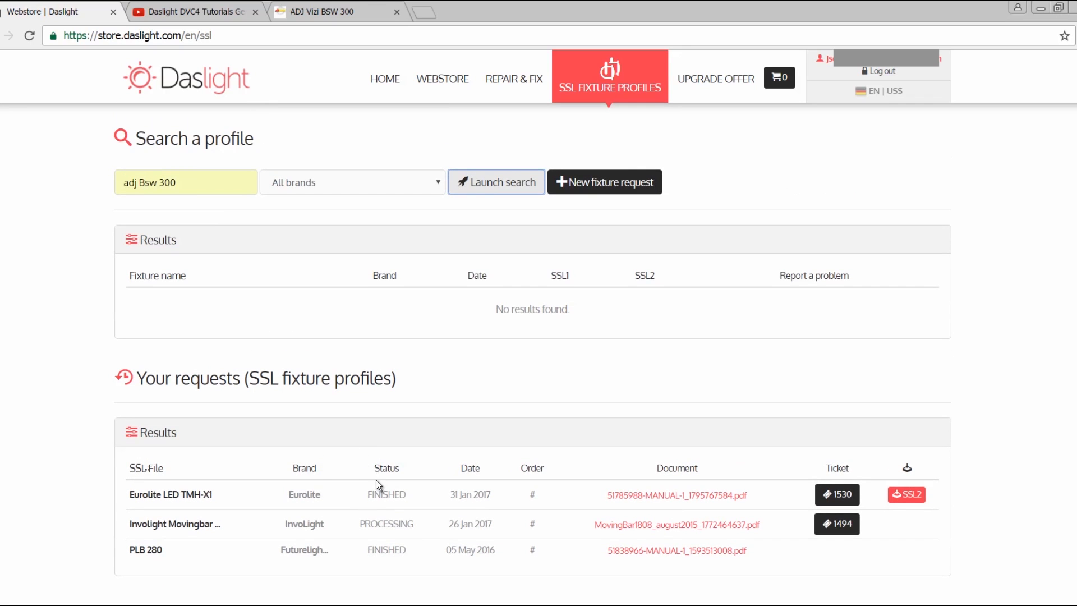
mouse_move(358, 506)
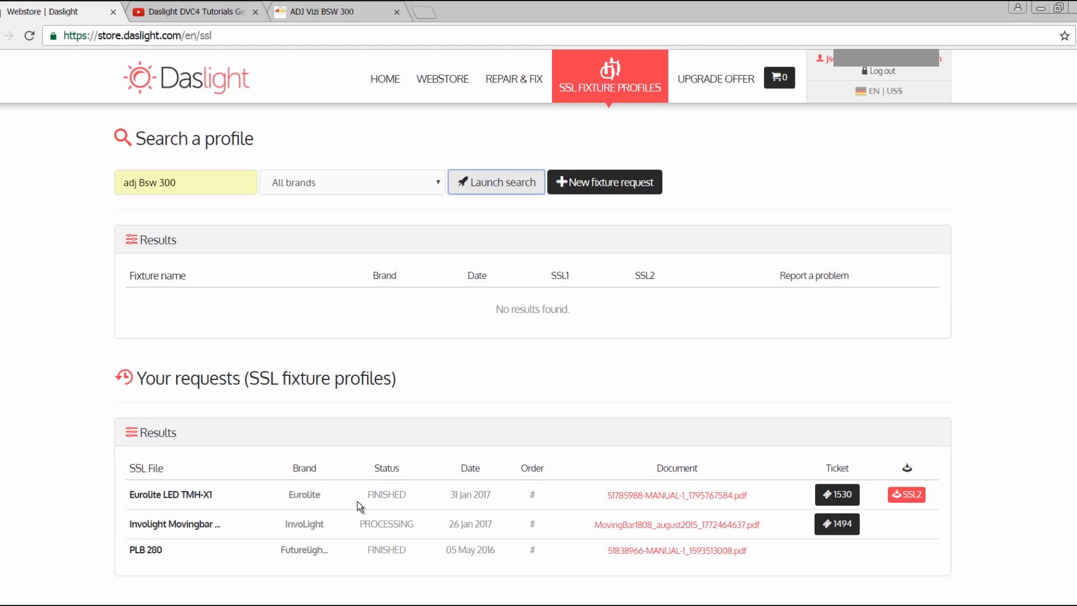
mouse_move(457, 388)
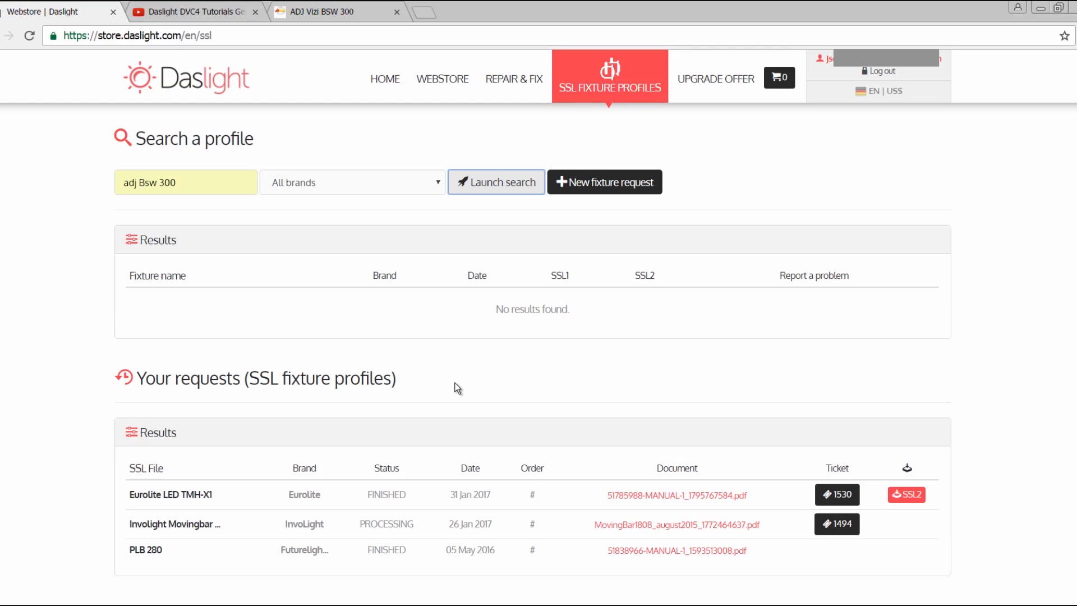
mouse_move(485, 389)
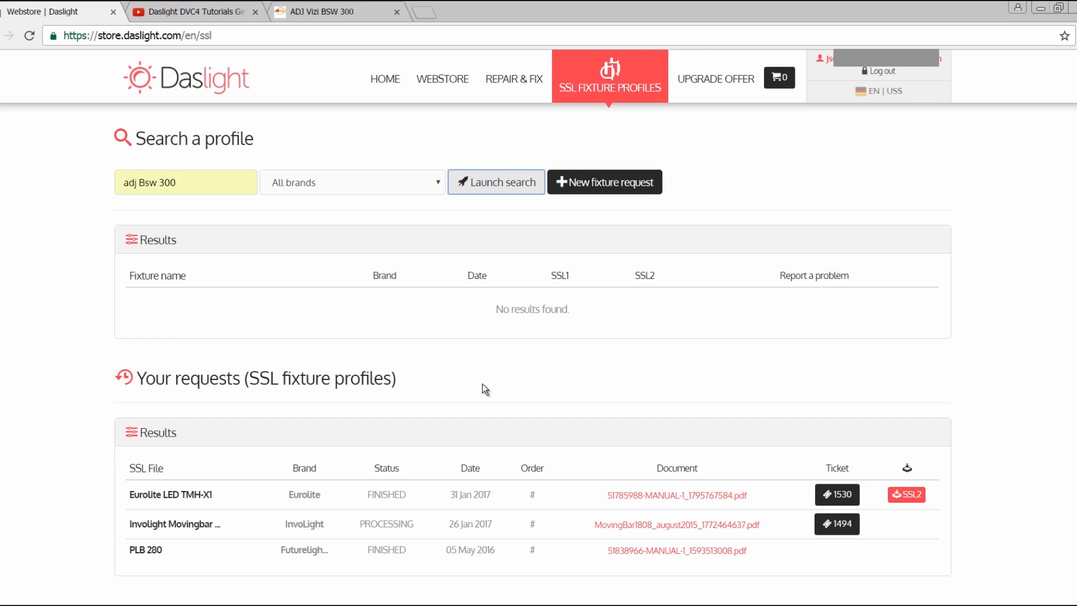
mouse_move(543, 282)
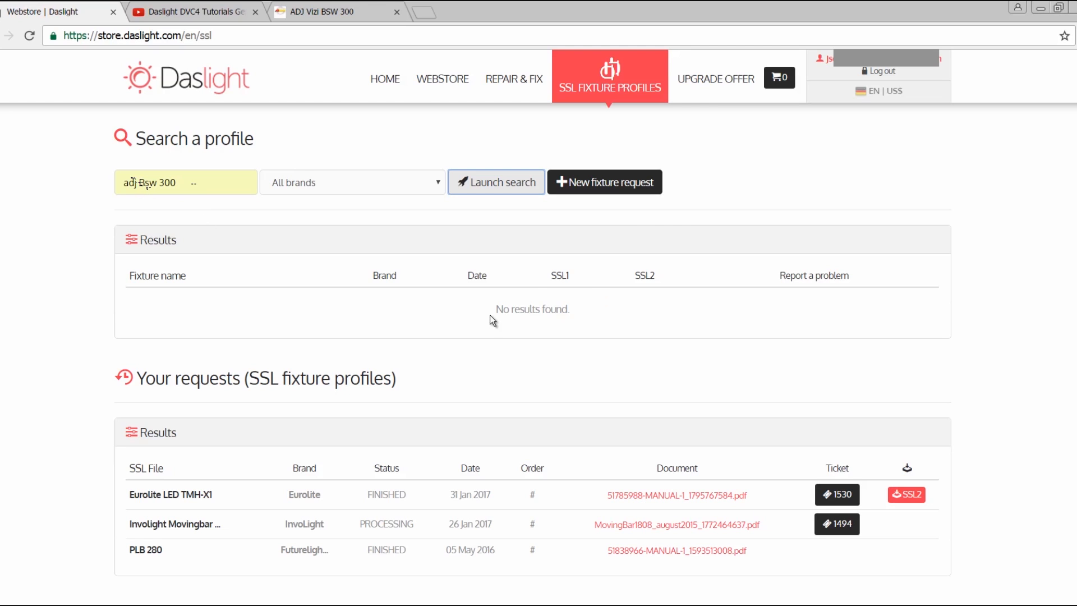
mouse_move(611, 181)
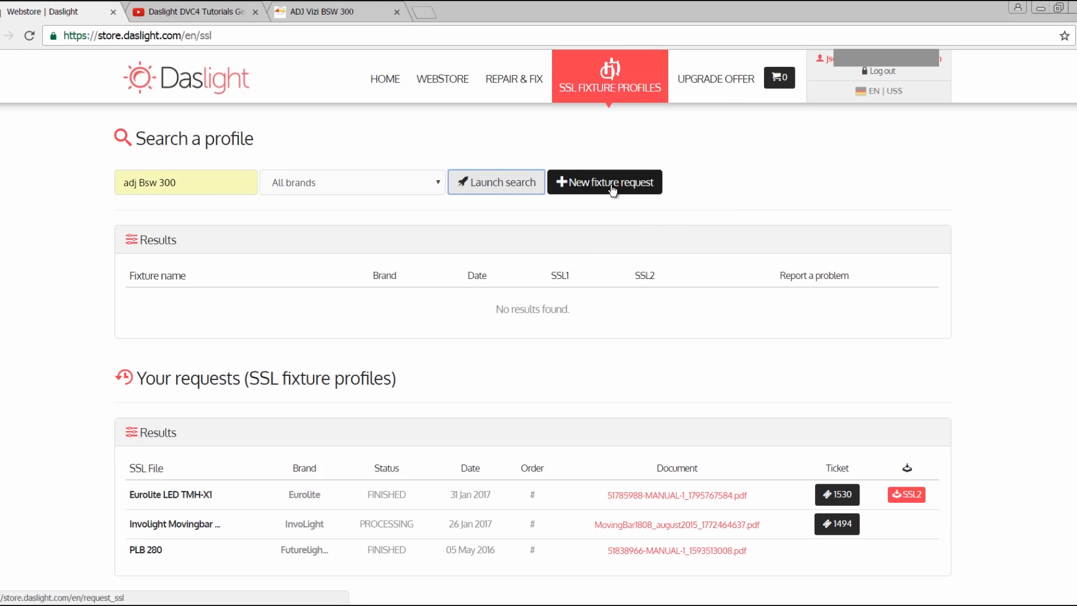
- Begin a new fixture request with fixture name 'American DJ BSW 300'
click(605, 182)
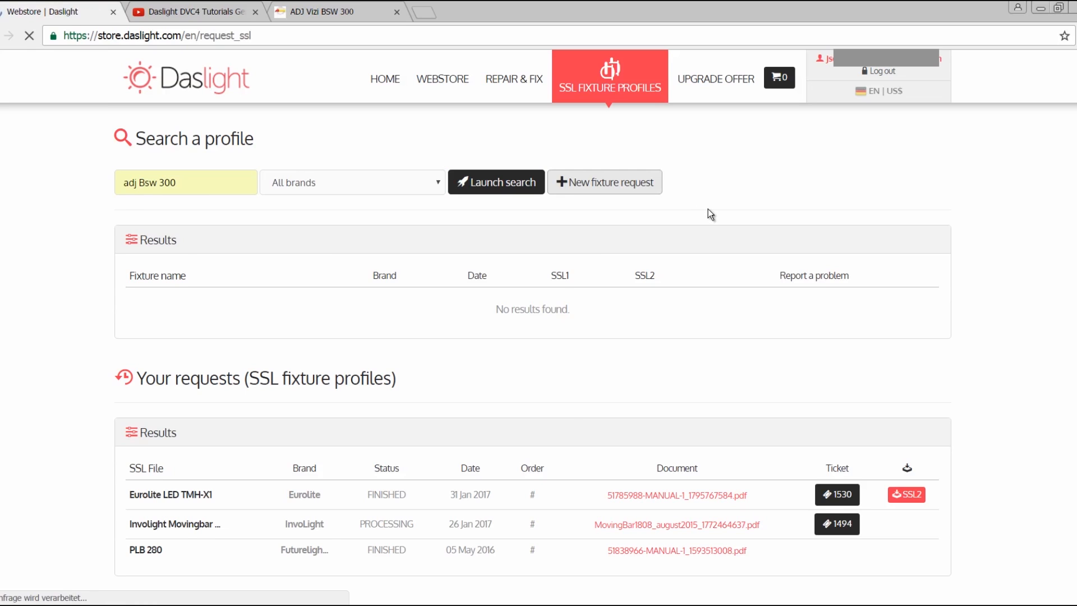
click(604, 182)
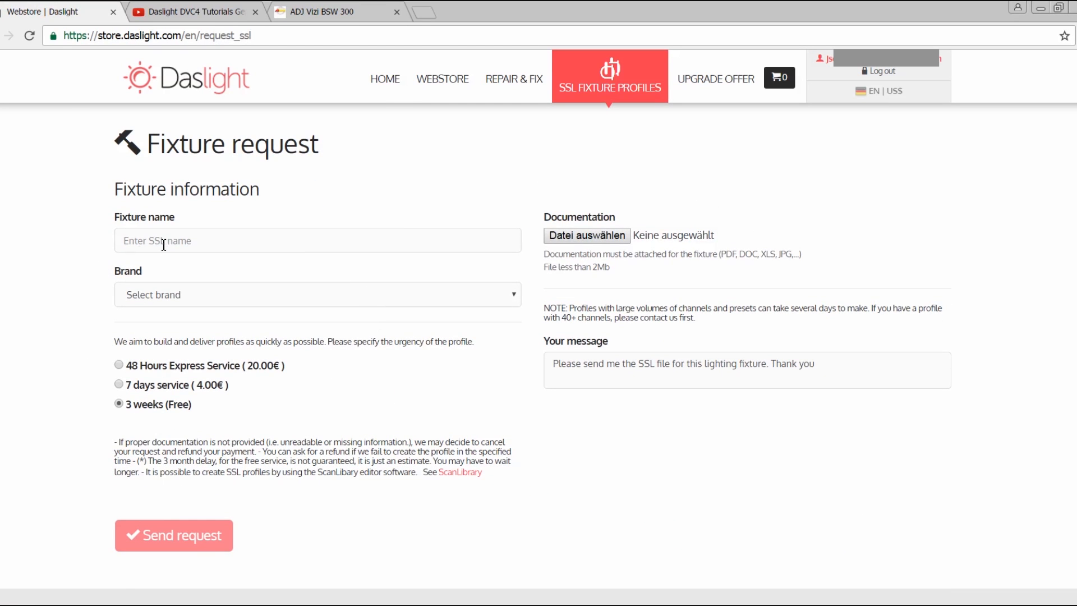
click(317, 240)
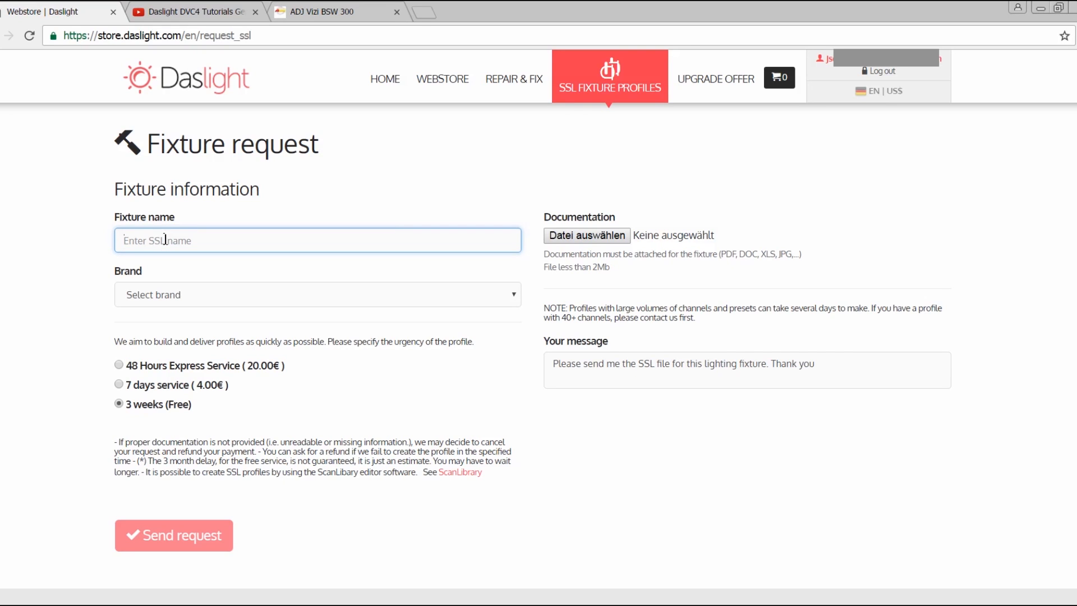
text(Ameri)
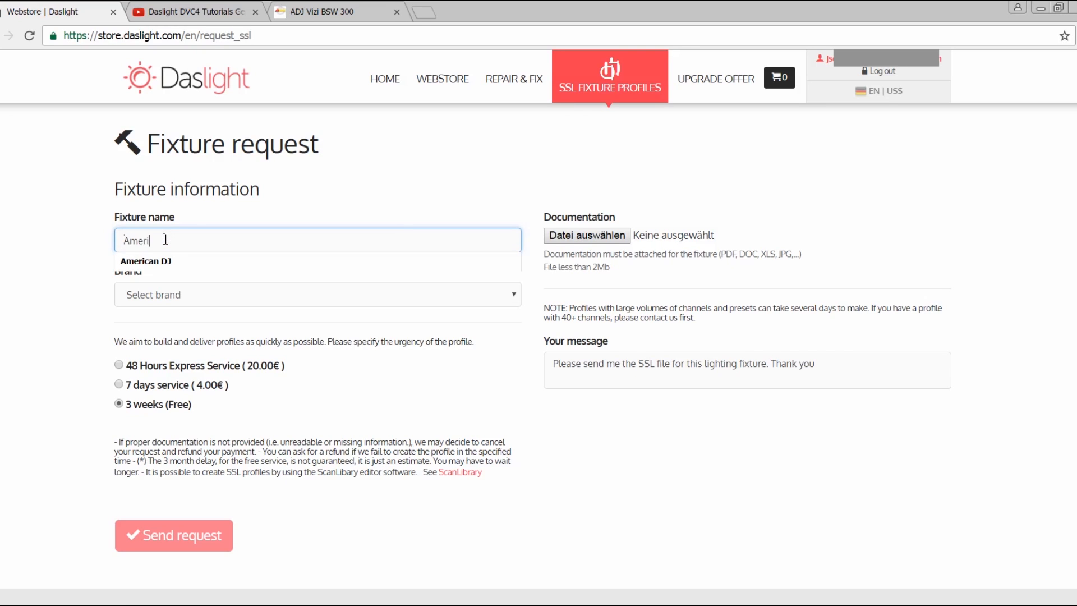
click(145, 261)
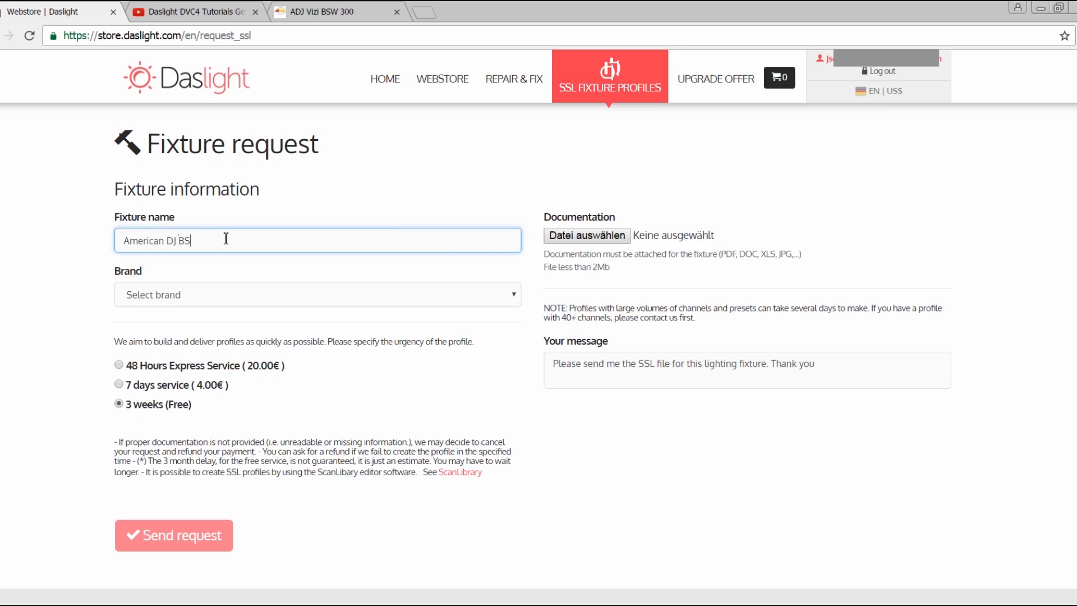
text(W 300)
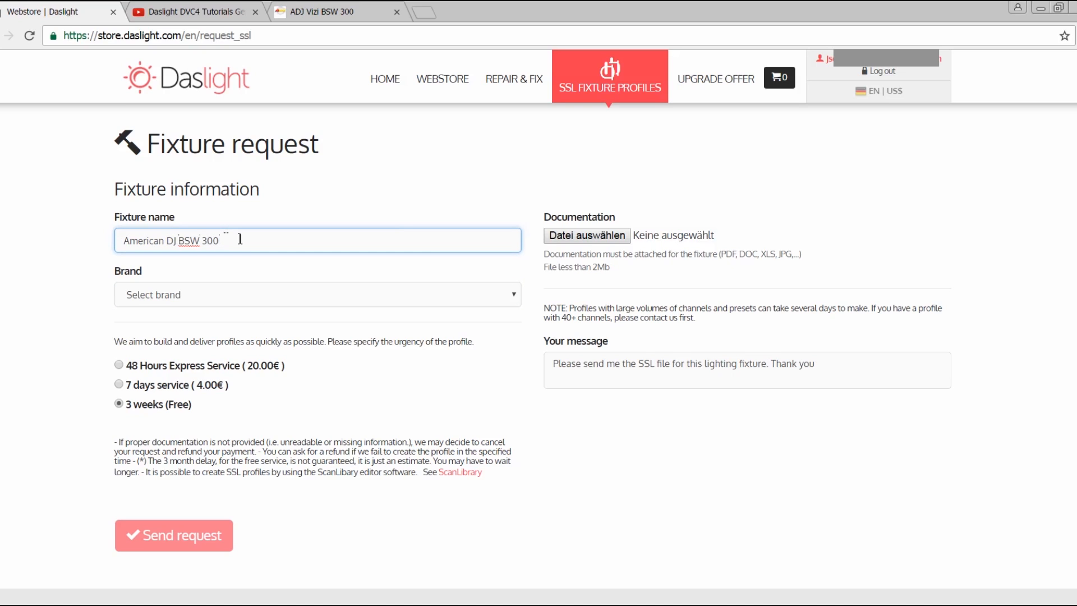
- Choose American DJ as the request's brand
click(316, 295)
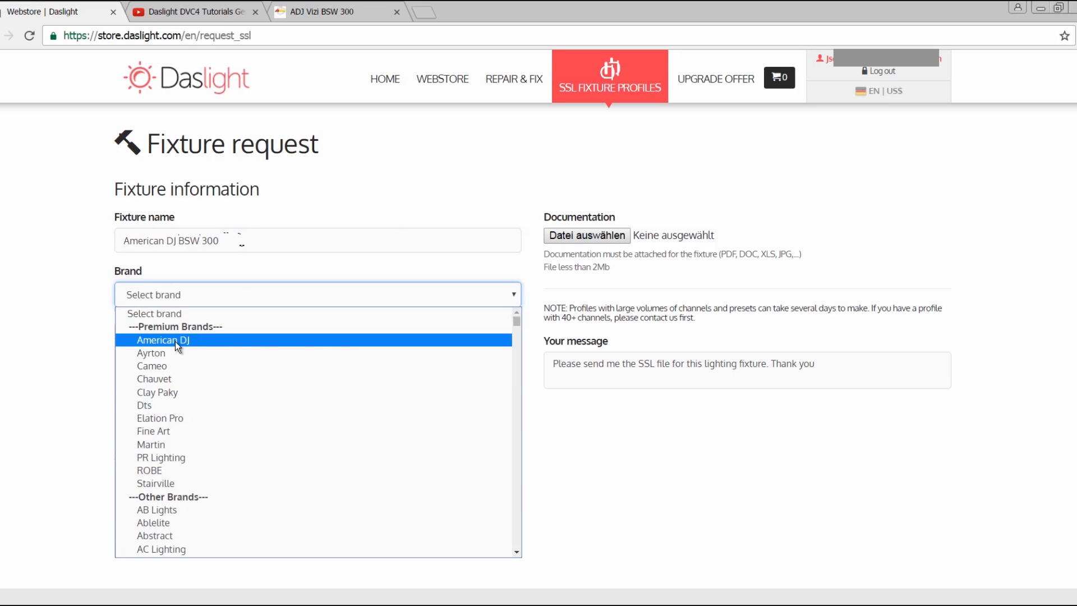
click(164, 338)
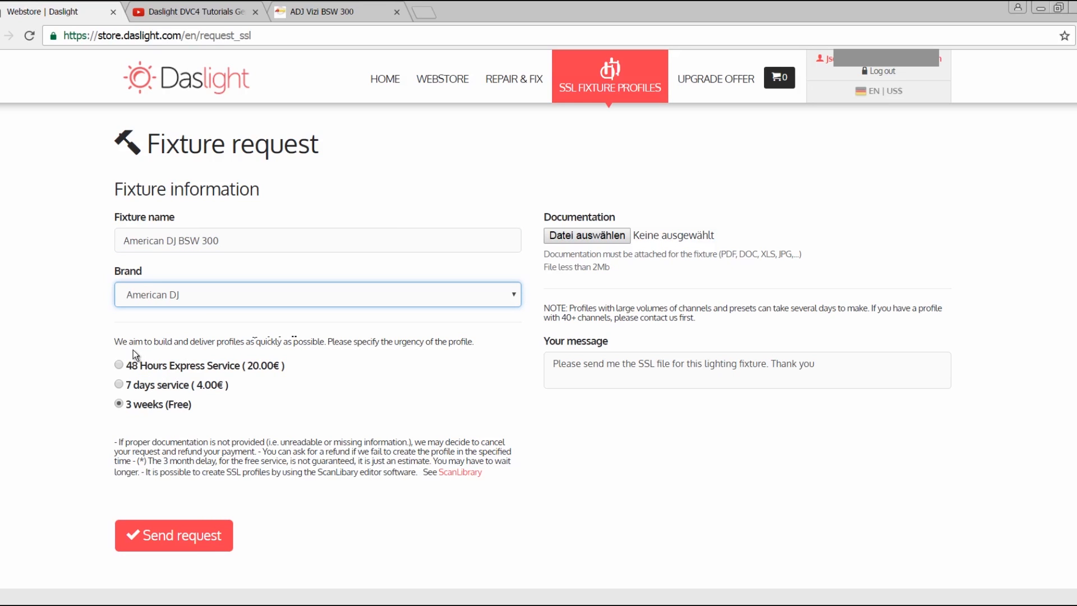
mouse_move(104, 350)
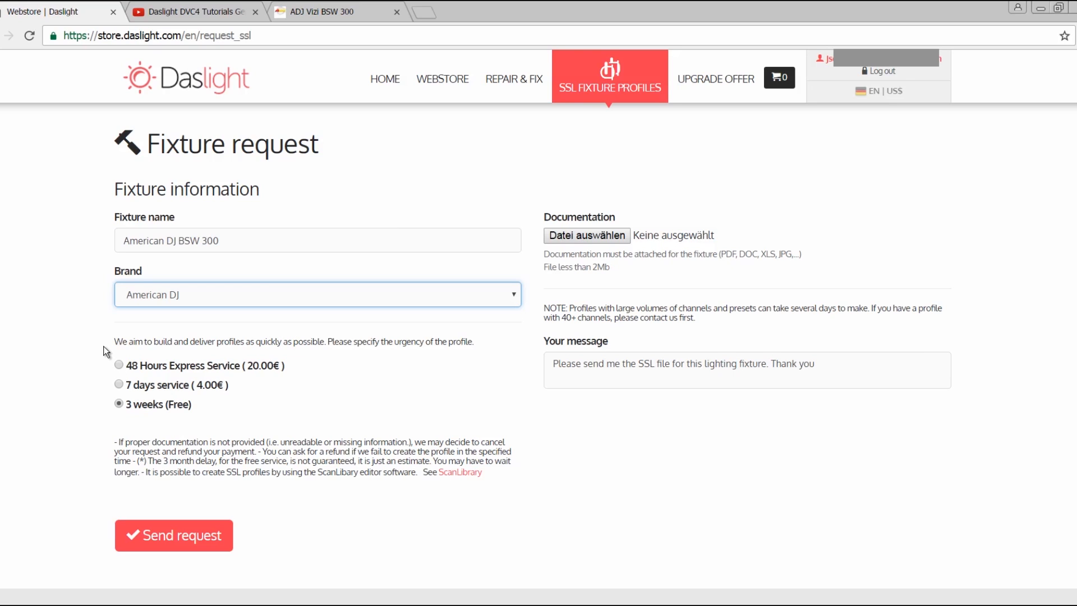
mouse_move(180, 363)
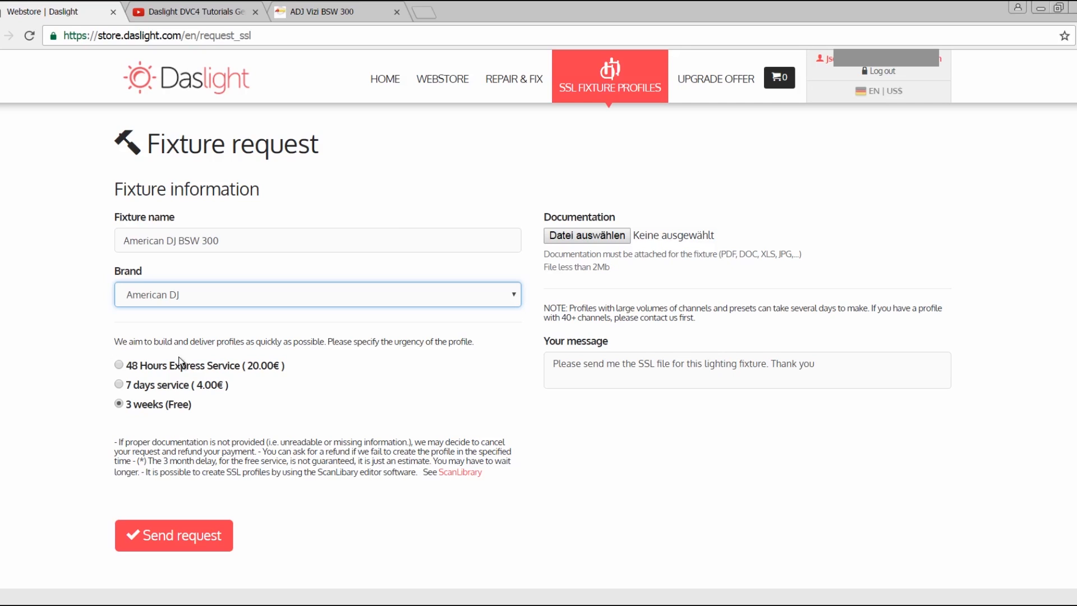
mouse_move(132, 373)
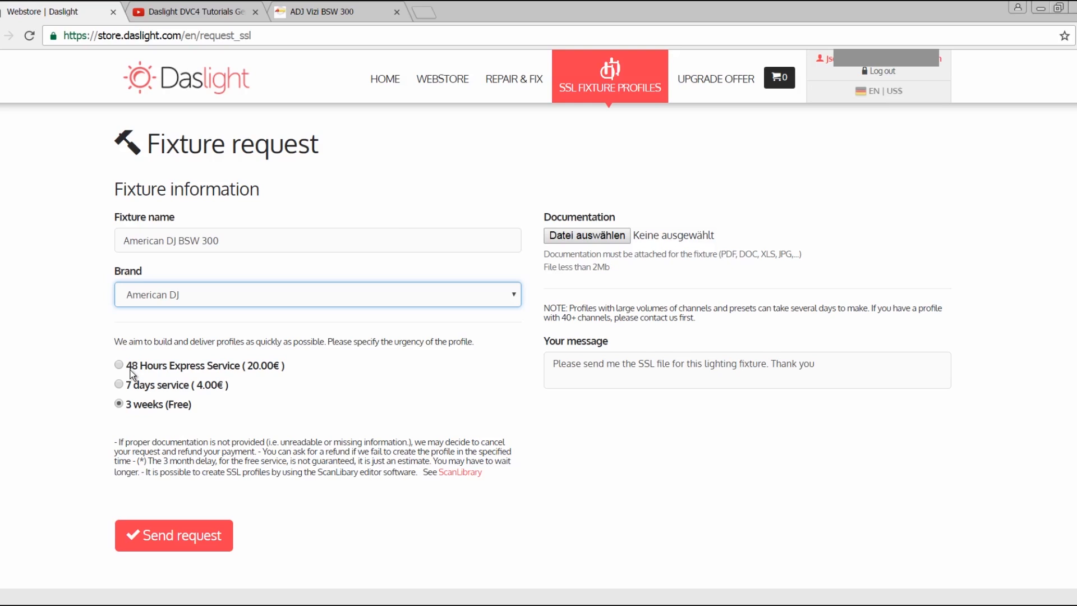
mouse_move(344, 396)
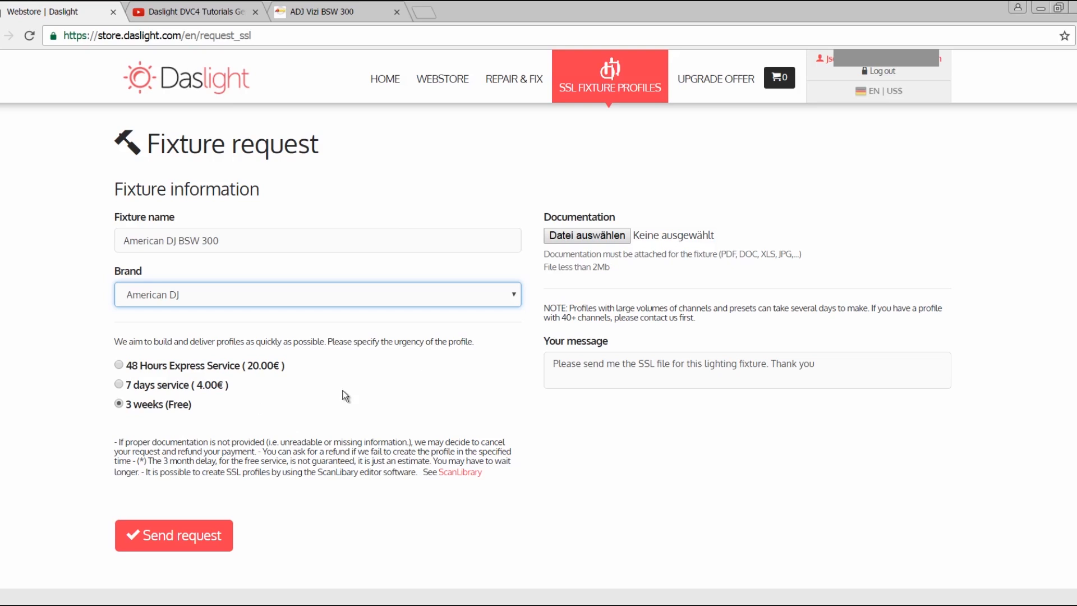
mouse_move(545, 223)
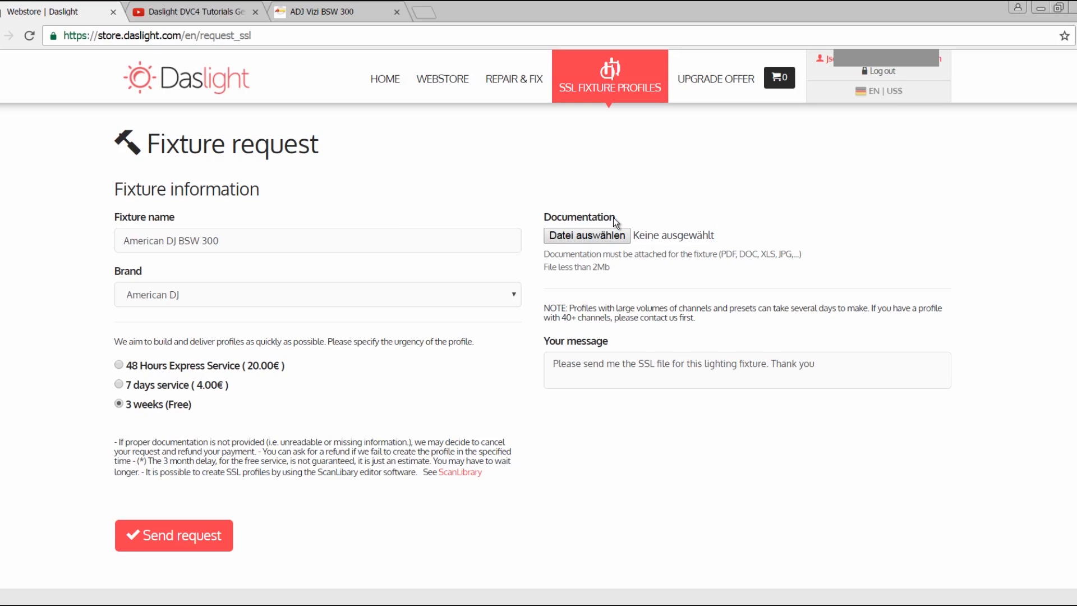
mouse_move(219, 513)
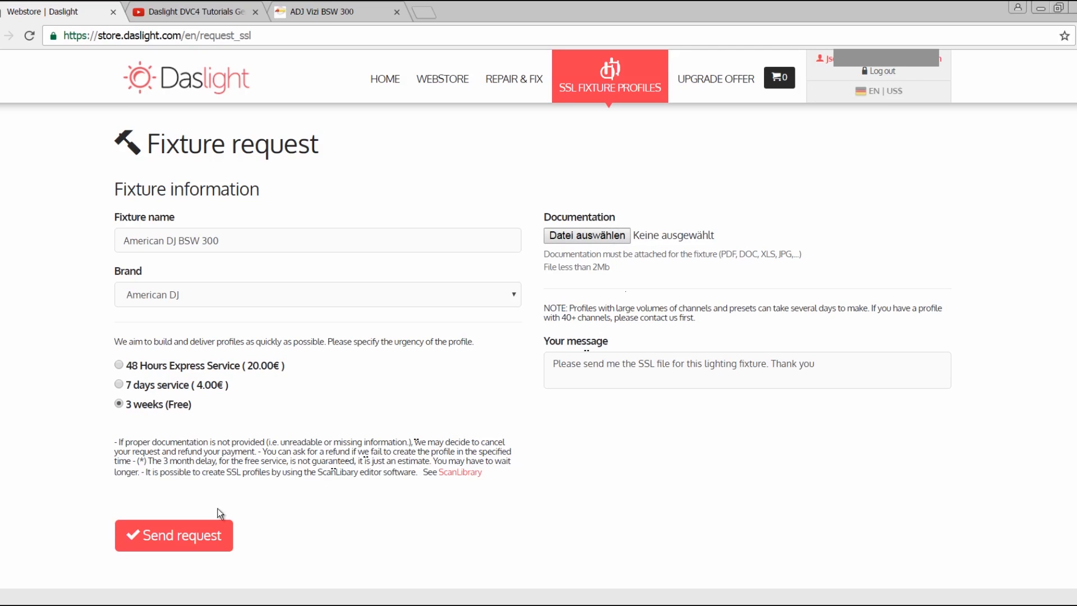
mouse_move(306, 540)
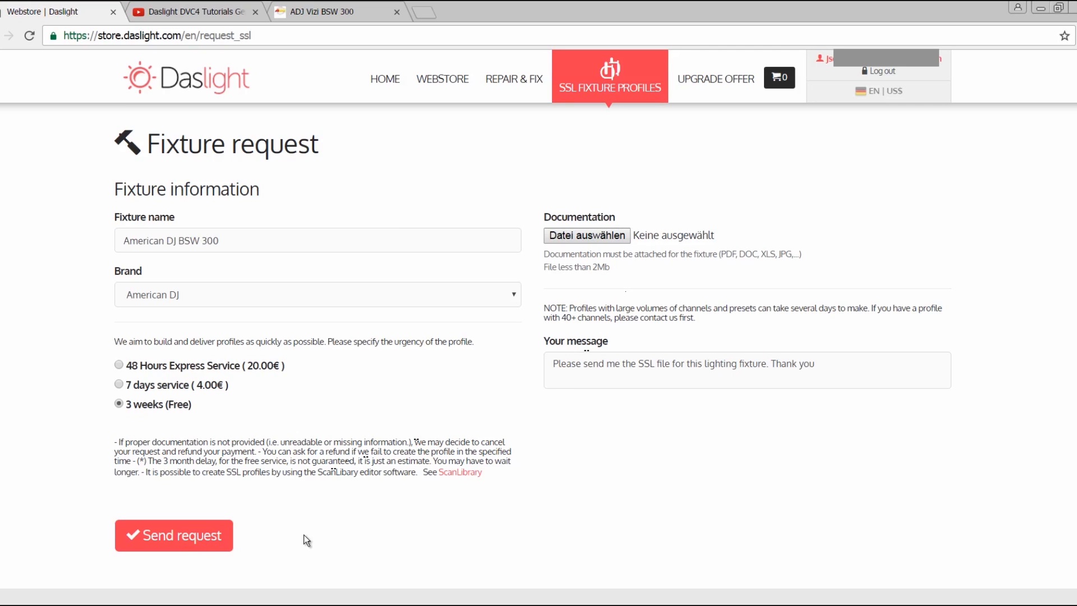